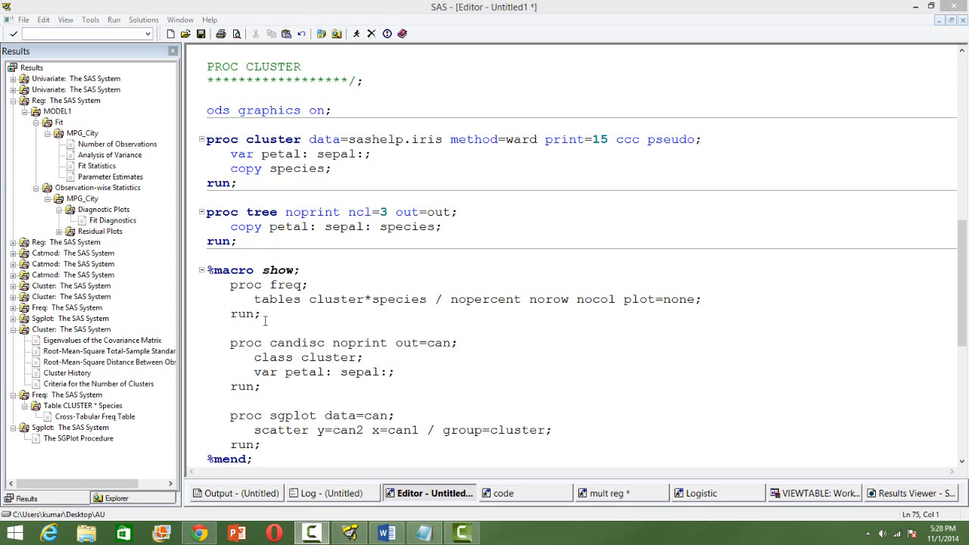
mouse_move(309, 331)
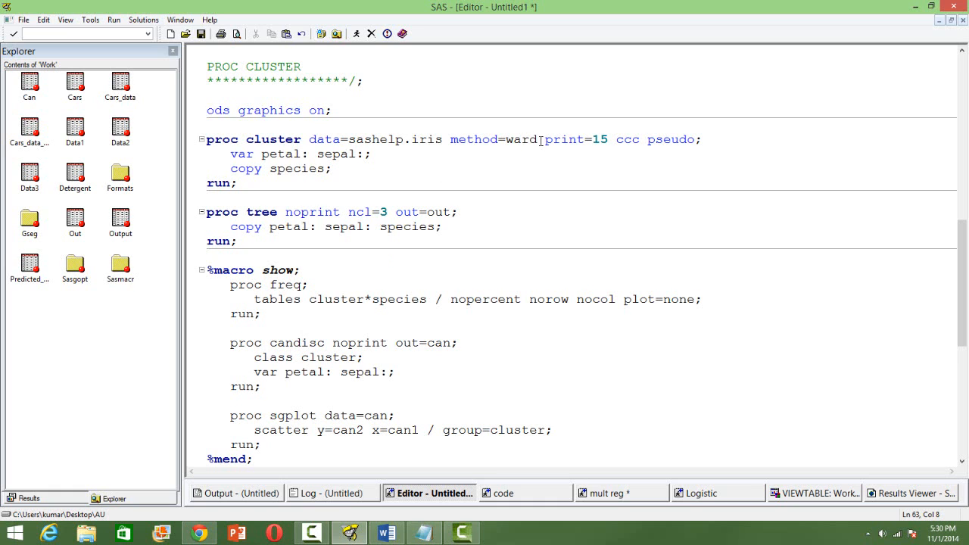
Review the ward method, ccc pseudo, variable line and species options in the PROC CLUSTER code.
double_click(524, 139)
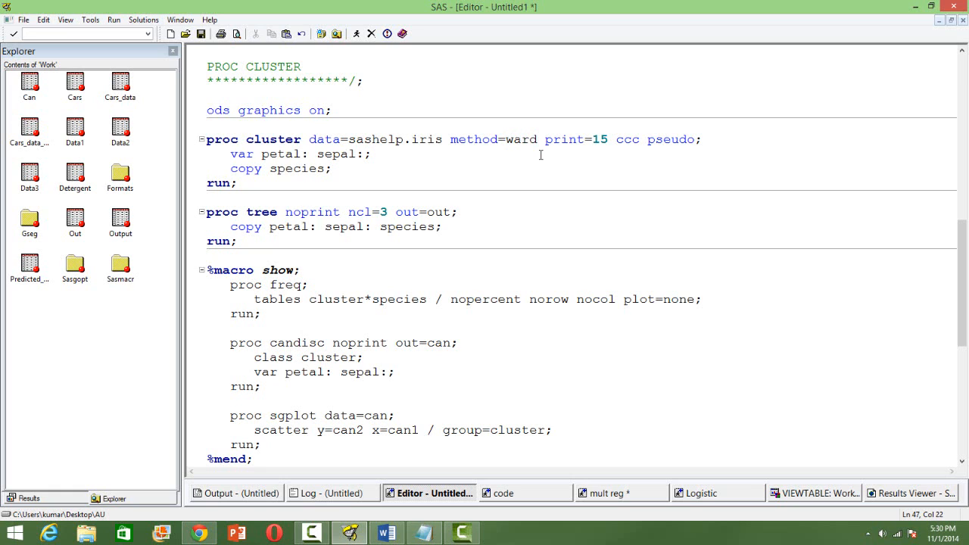
mouse_move(107, 209)
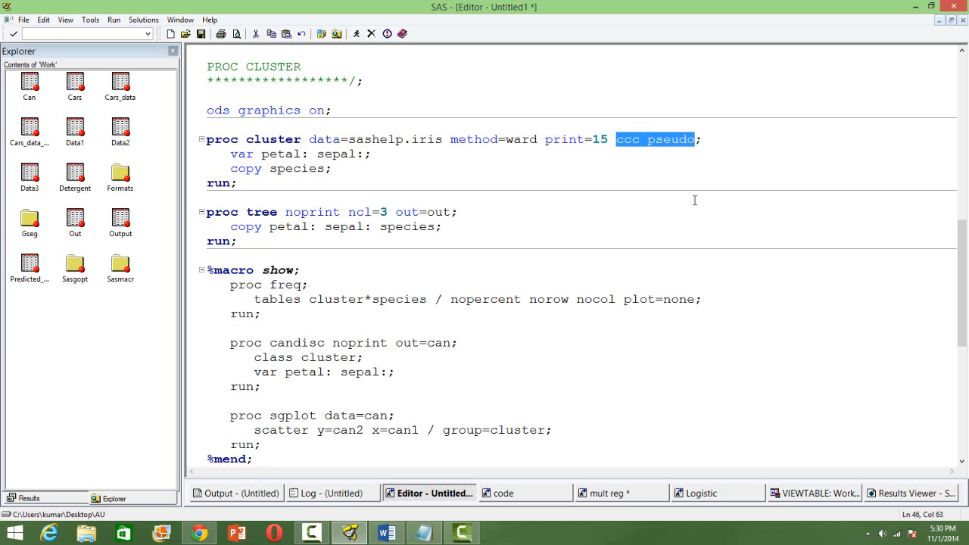
left_click(314, 159)
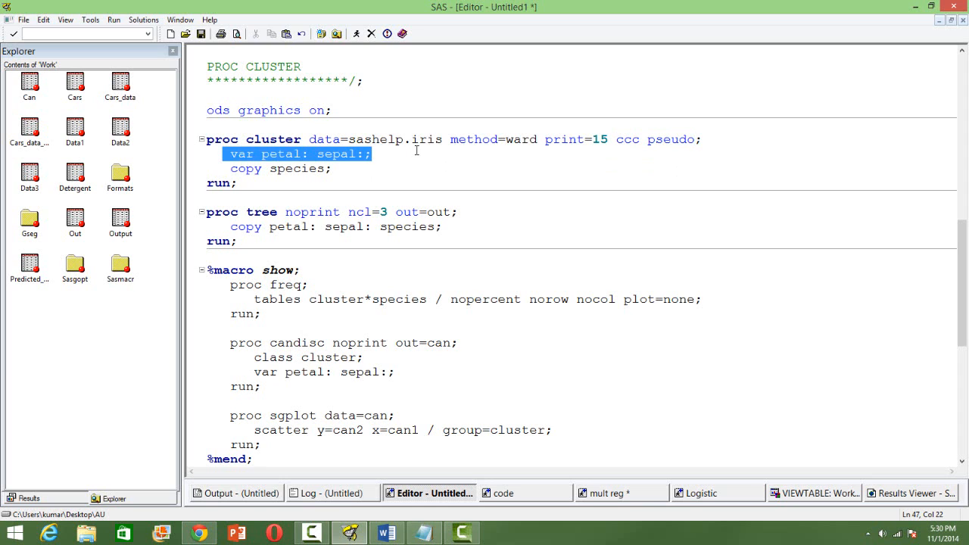
left_click(227, 169)
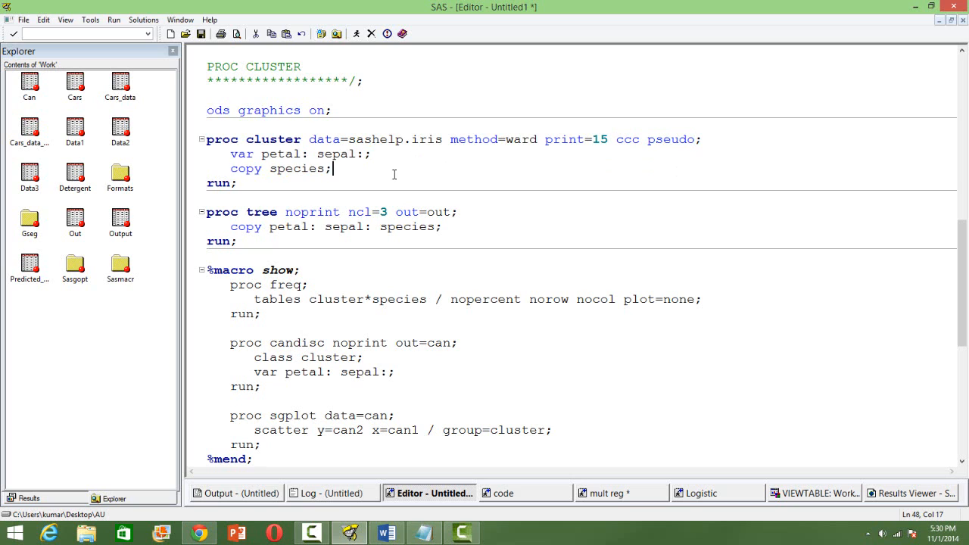
double_click(297, 168)
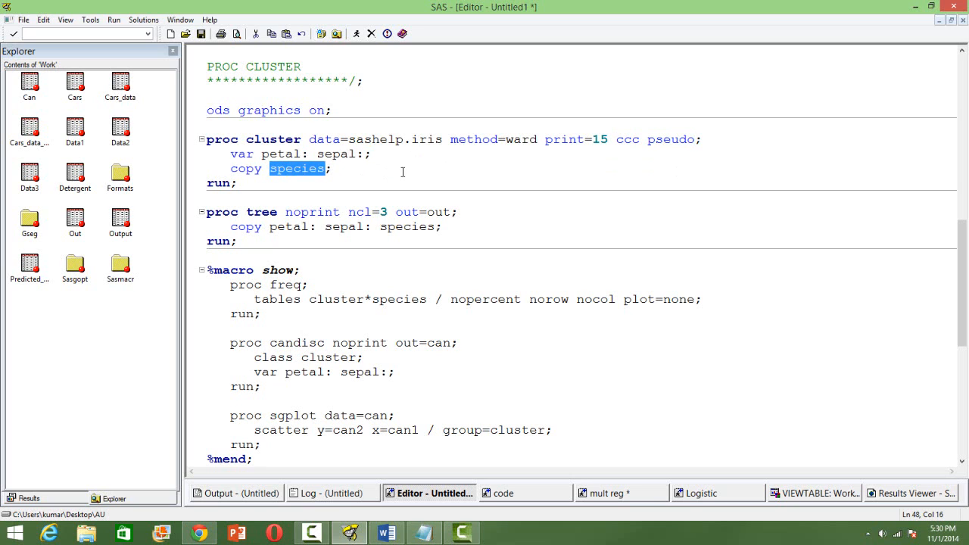
left_click(362, 314)
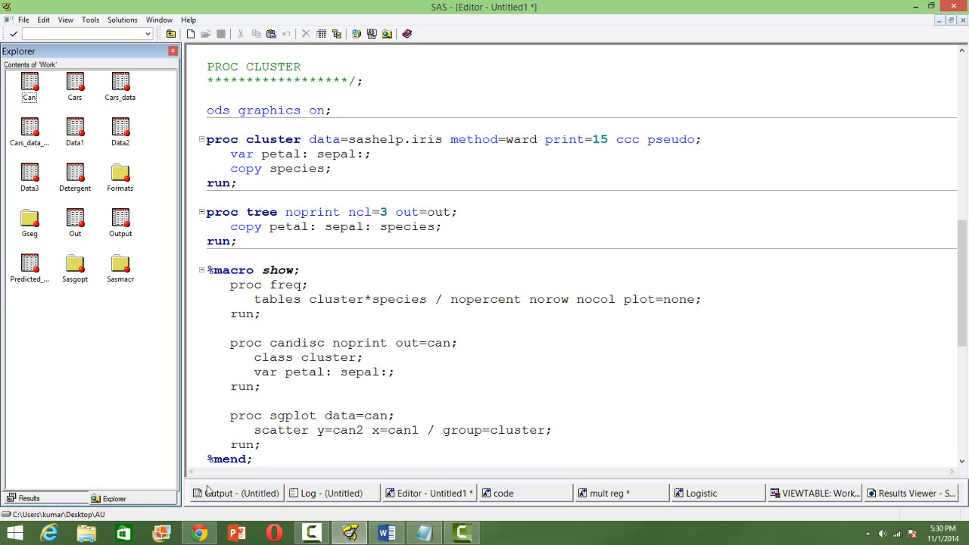
mouse_move(244, 505)
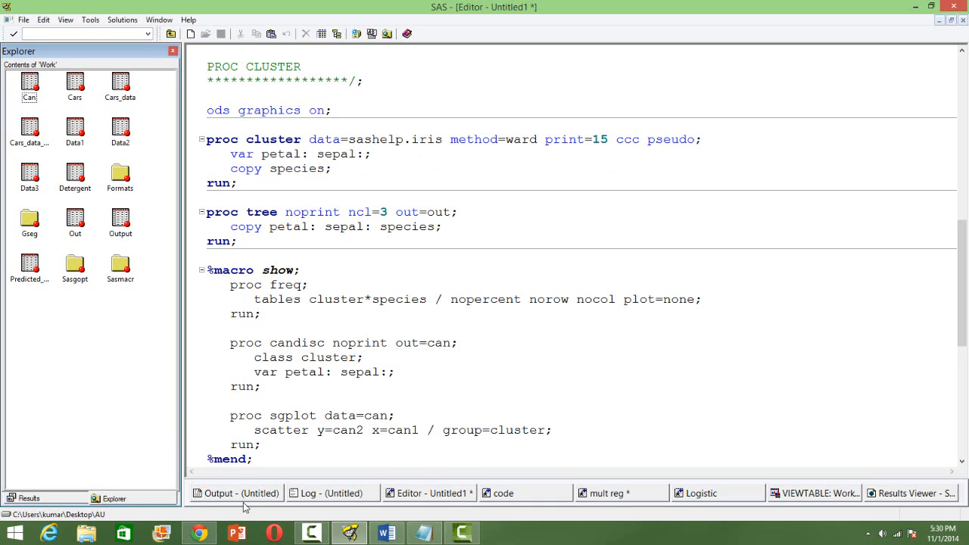
mouse_move(48, 497)
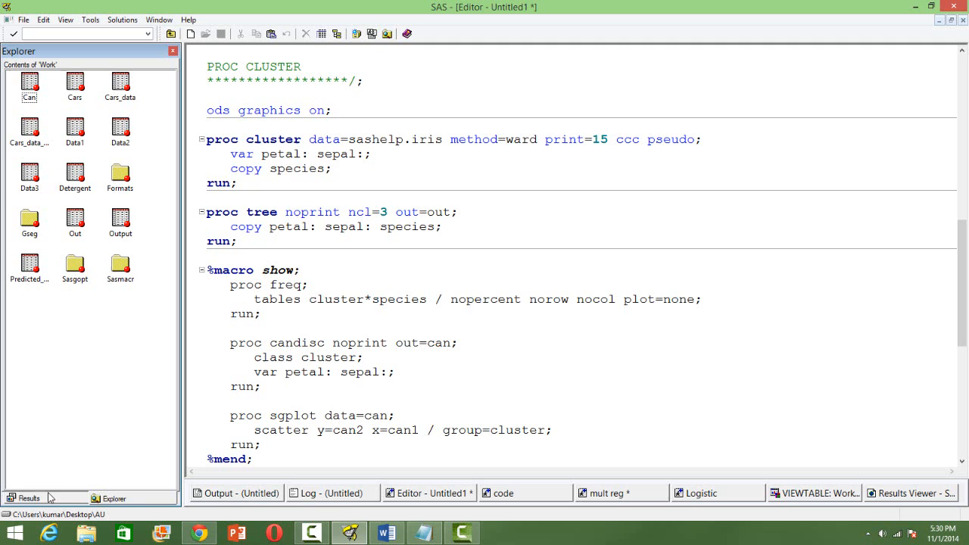
Show the Results tree and select the cluster analysis eigenvalues output.
left_click(27, 496)
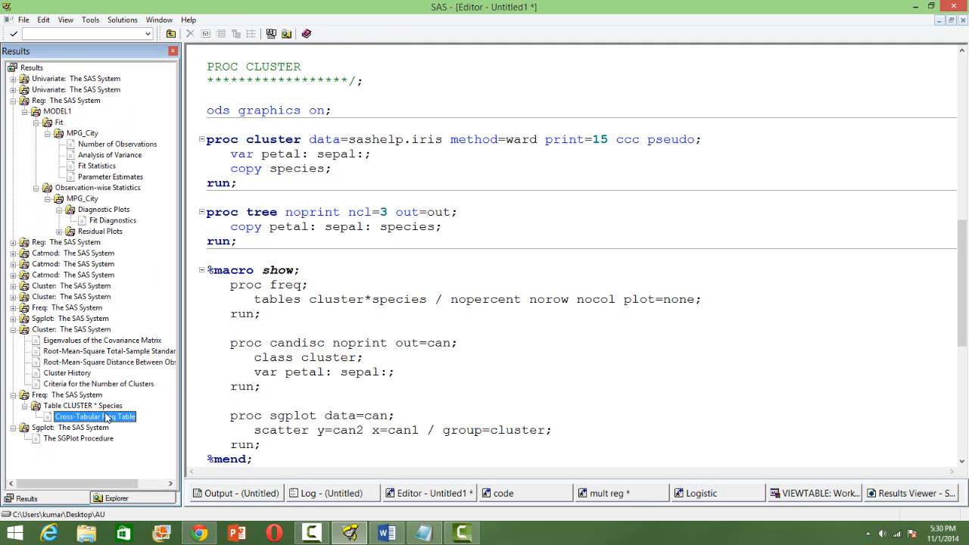
left_click(103, 339)
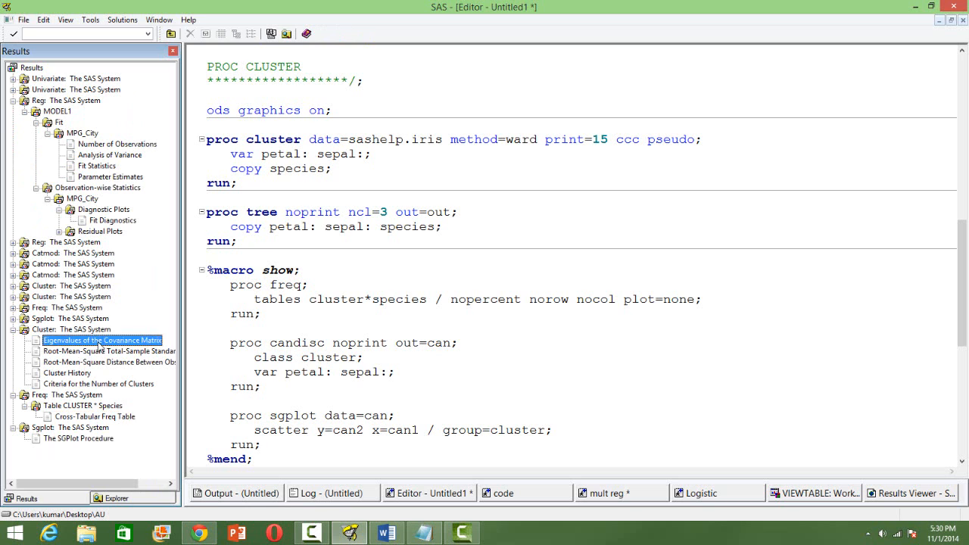
View the Ward cluster report: eigenvalues, cluster history and number-of-clusters criteria plot.
double_click(103, 340)
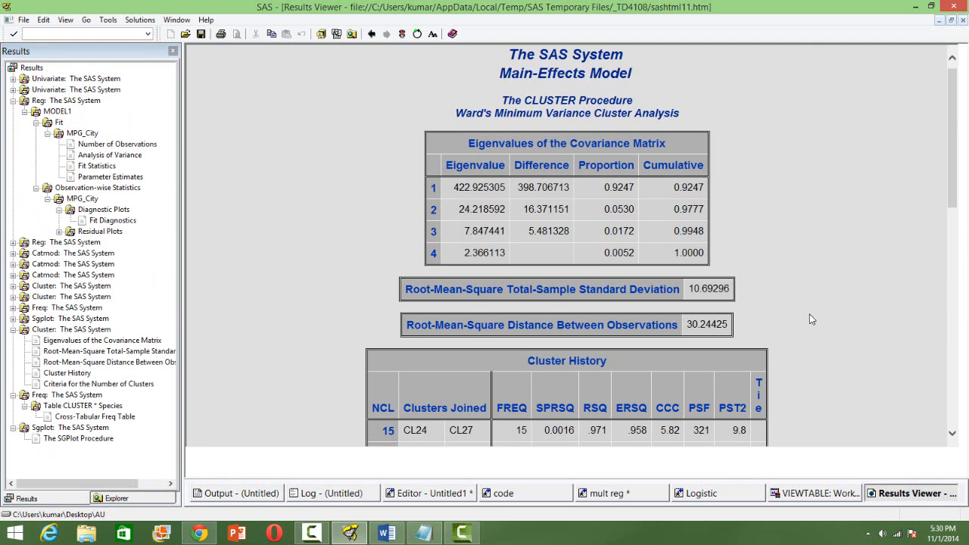
scroll("down", 3)
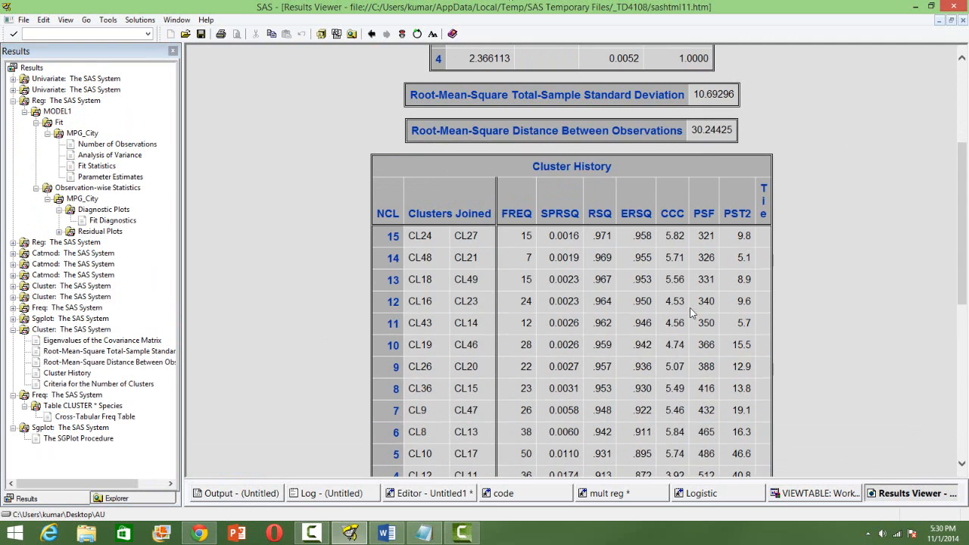
mouse_move(736, 372)
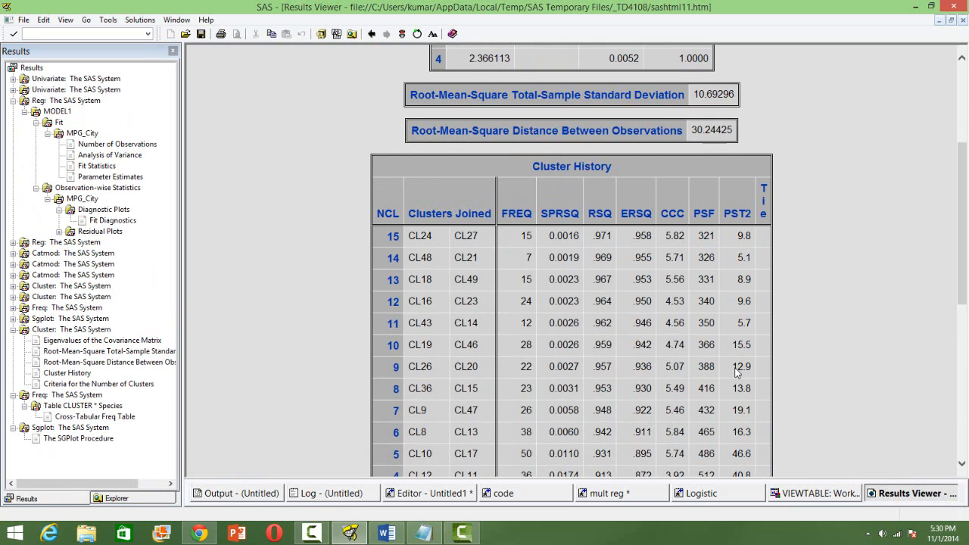
scroll("down", 3)
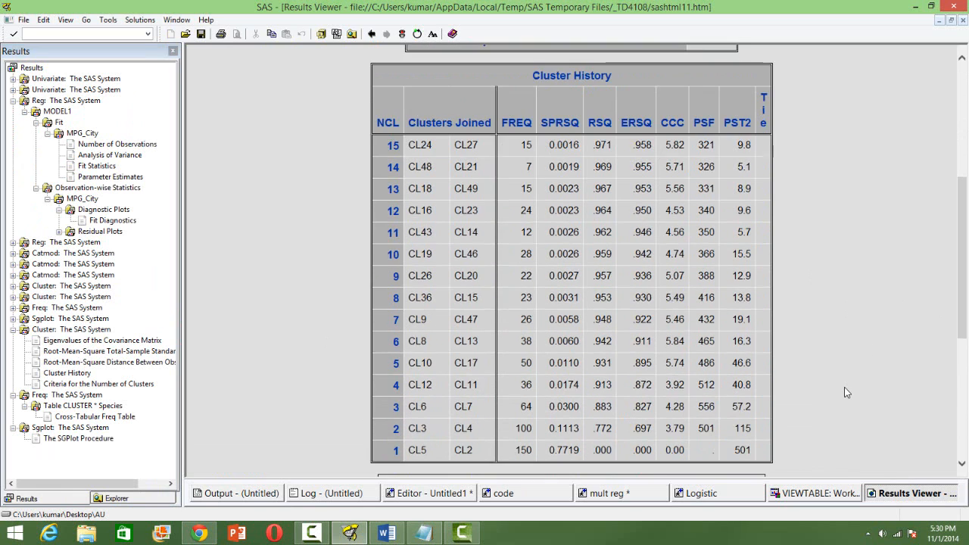
scroll("down", 3)
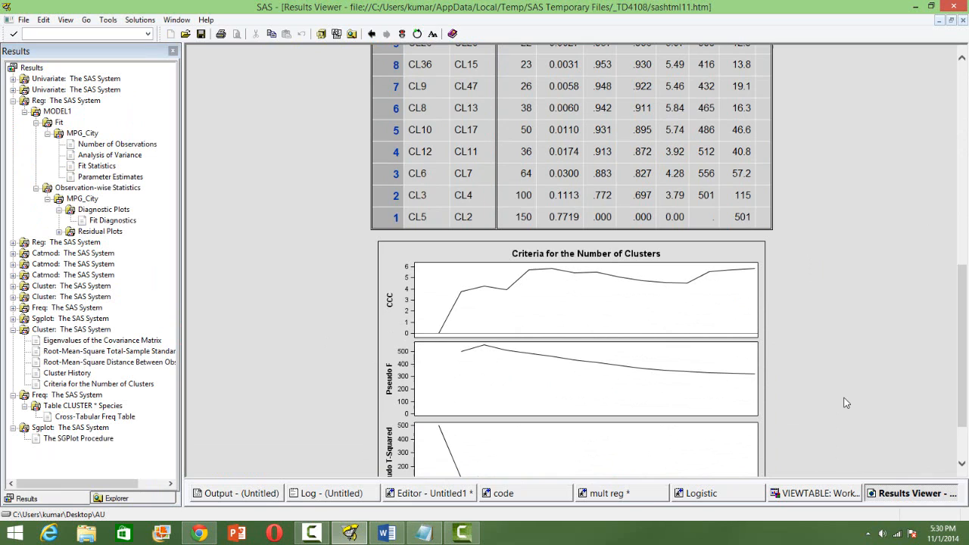
mouse_move(615, 267)
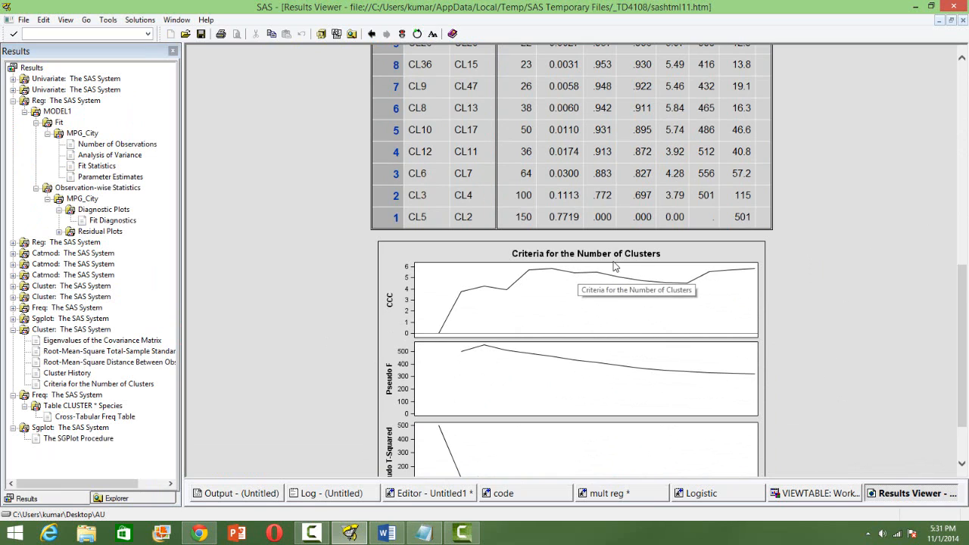
scroll("down", 3)
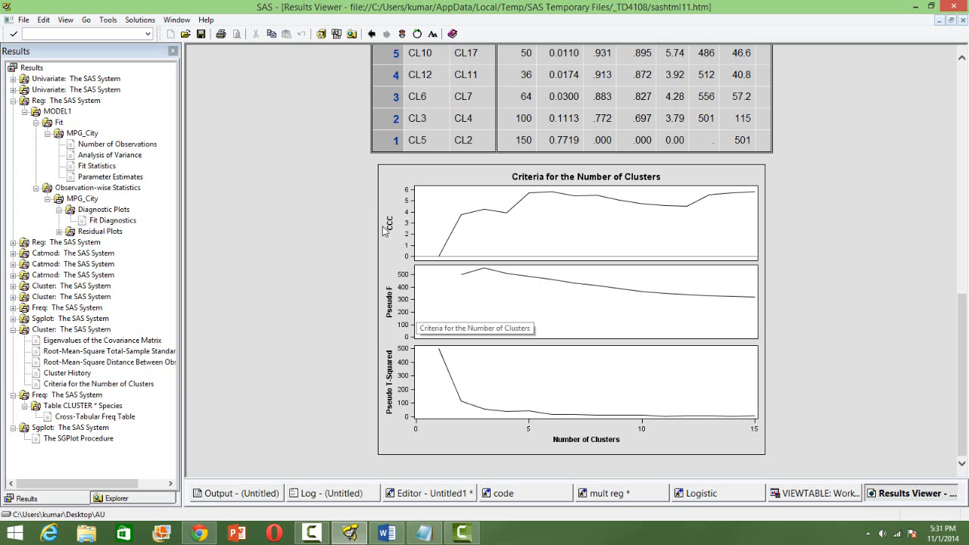
mouse_move(388, 418)
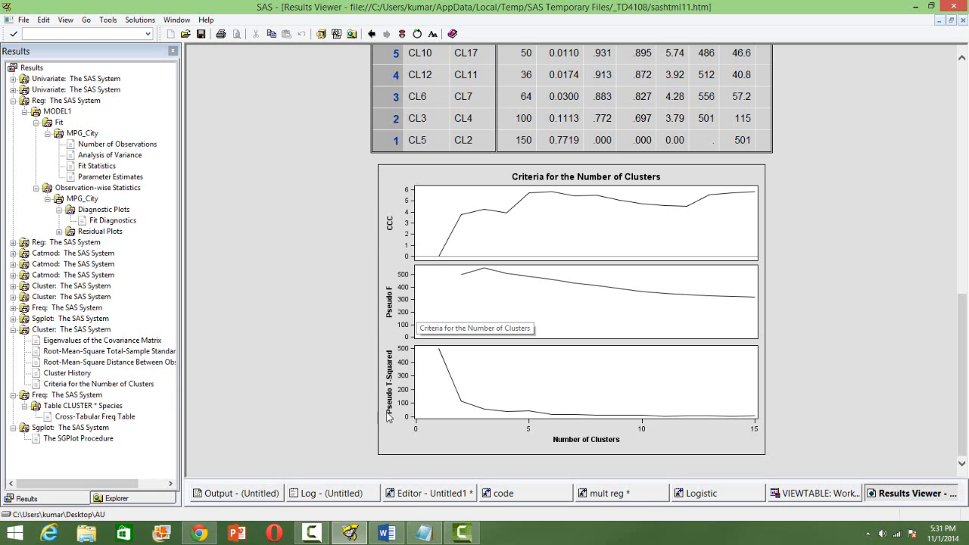
mouse_move(415, 219)
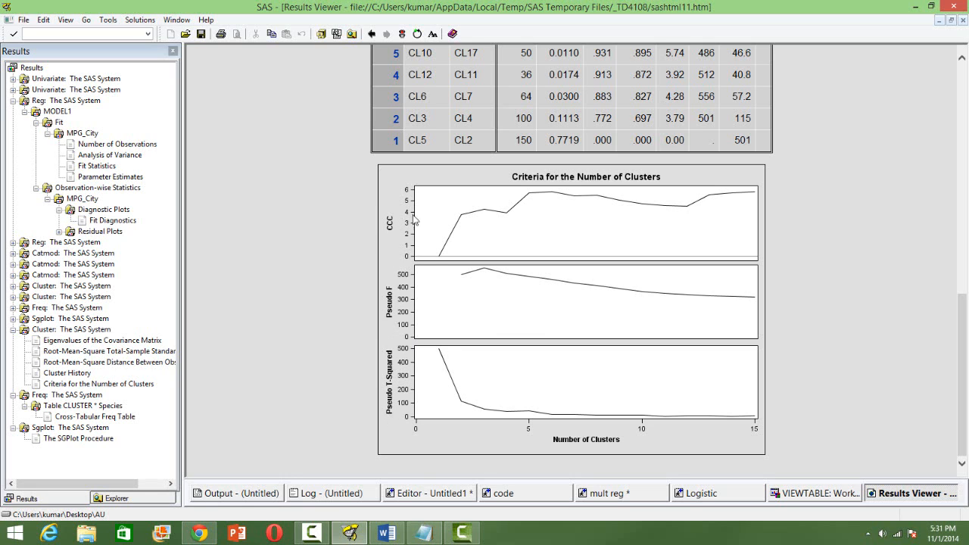
mouse_move(886, 368)
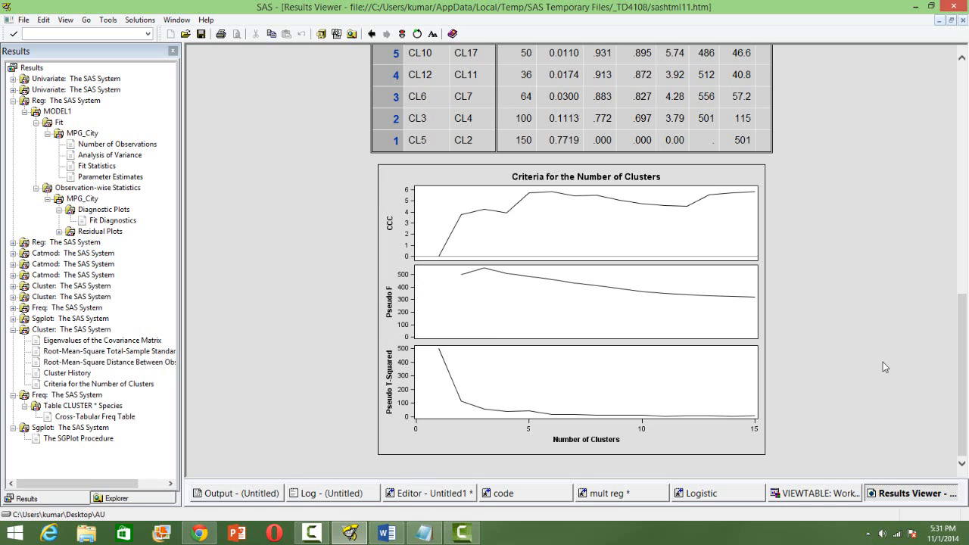
mouse_move(867, 397)
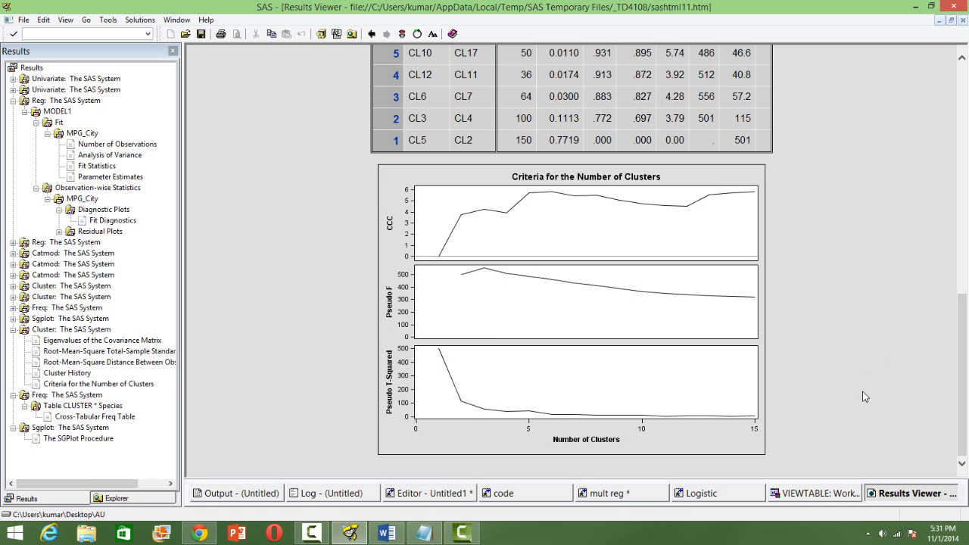
mouse_move(555, 391)
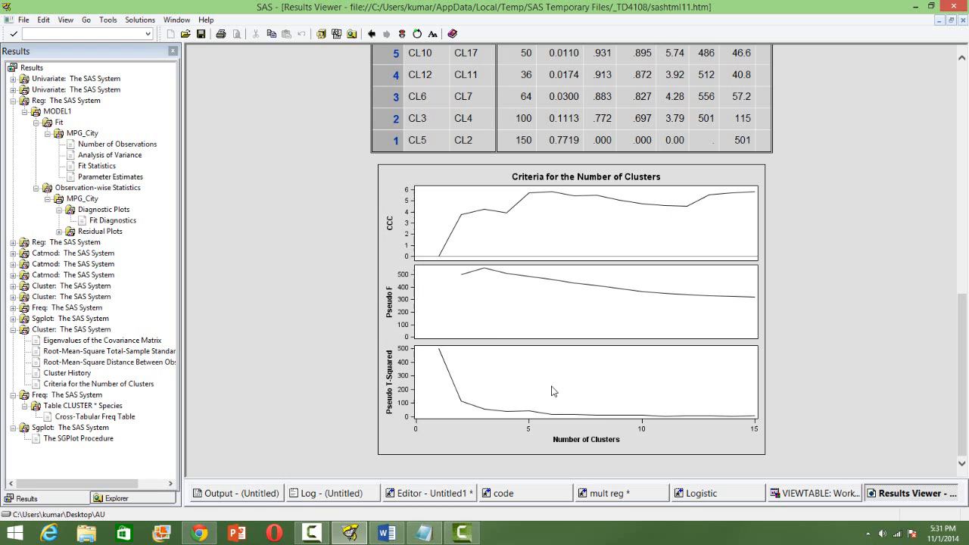
mouse_move(468, 428)
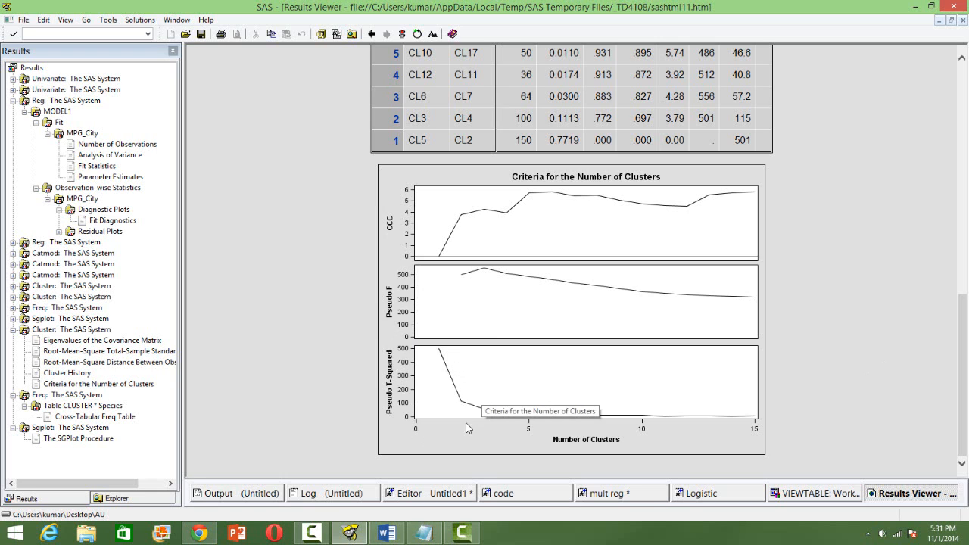
mouse_move(484, 256)
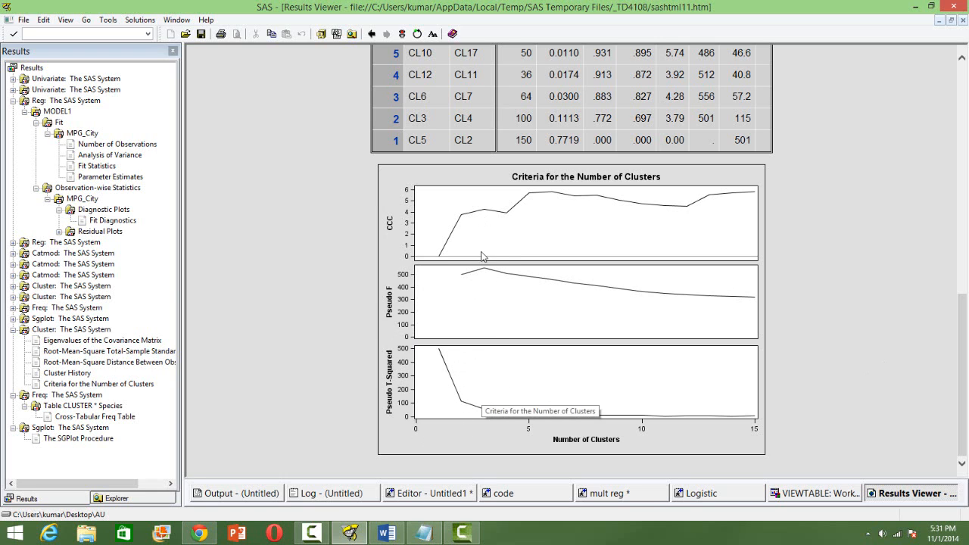
mouse_move(533, 203)
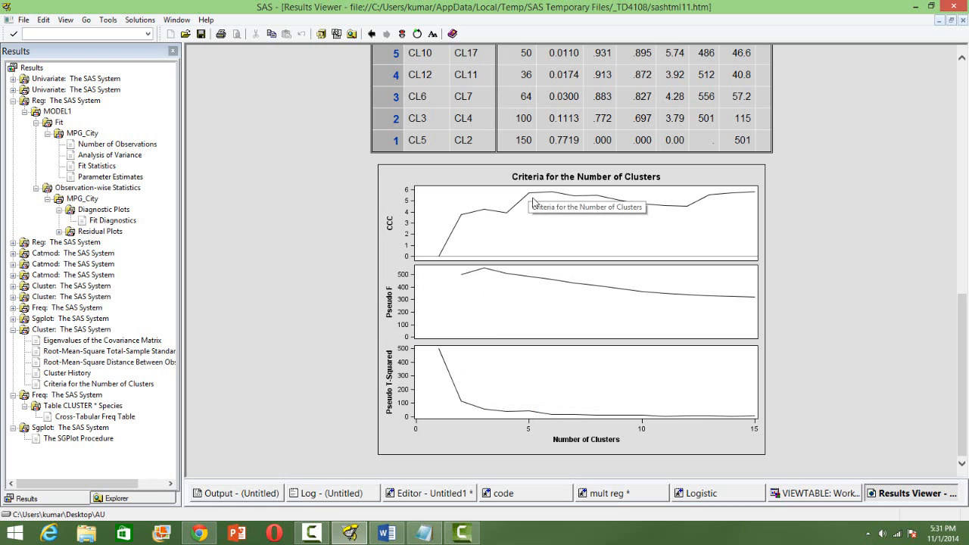
mouse_move(540, 197)
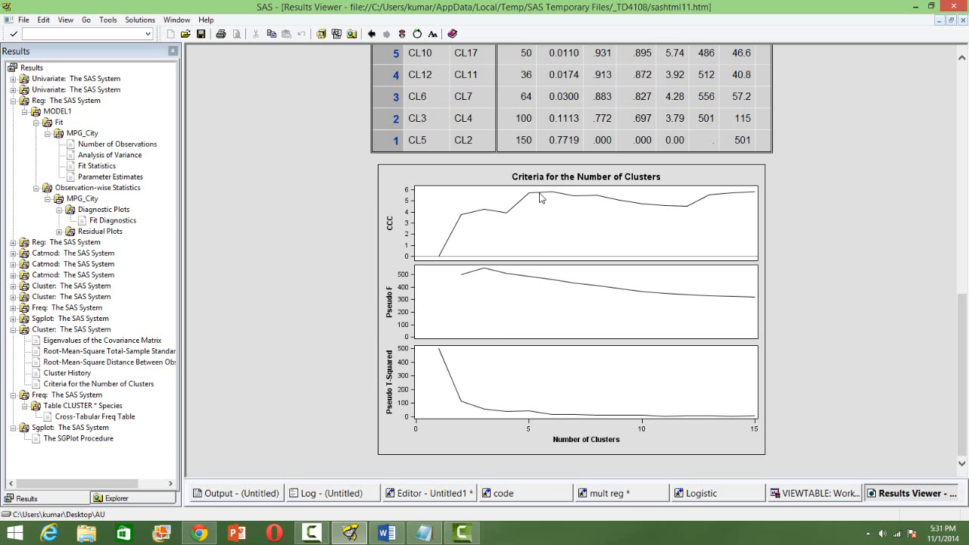
mouse_move(503, 438)
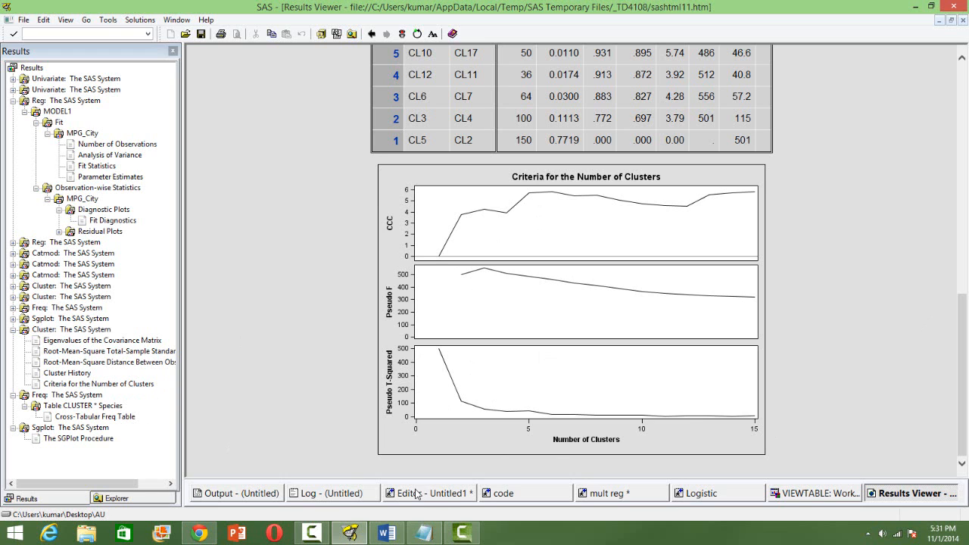
left_click(428, 494)
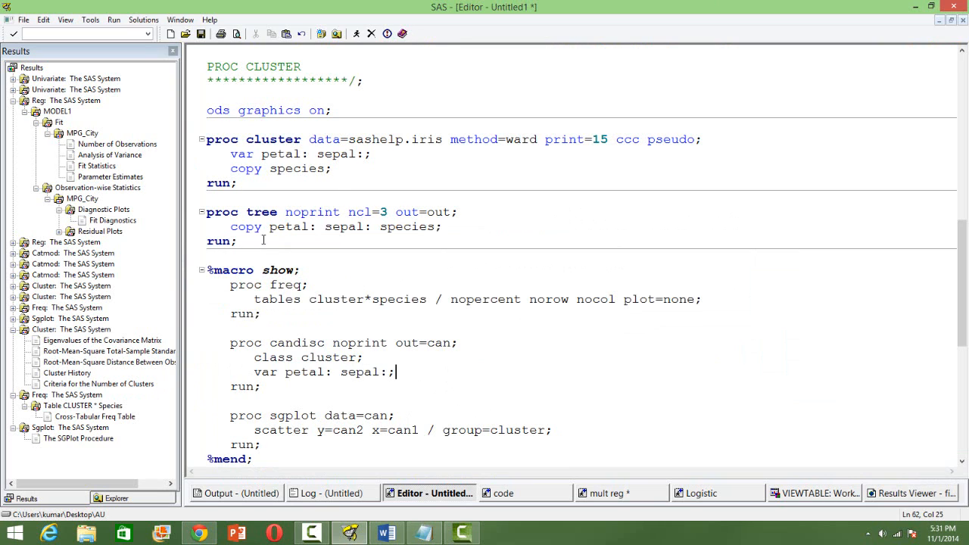
Change the PROC TREE out= dataset name to out.
left_click_drag(206, 212, 236, 241)
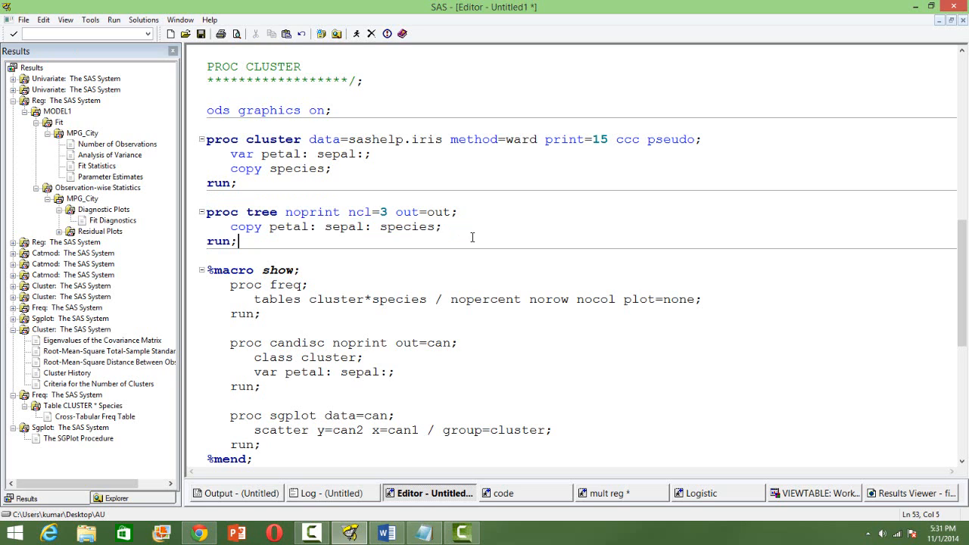
double_click(442, 213)
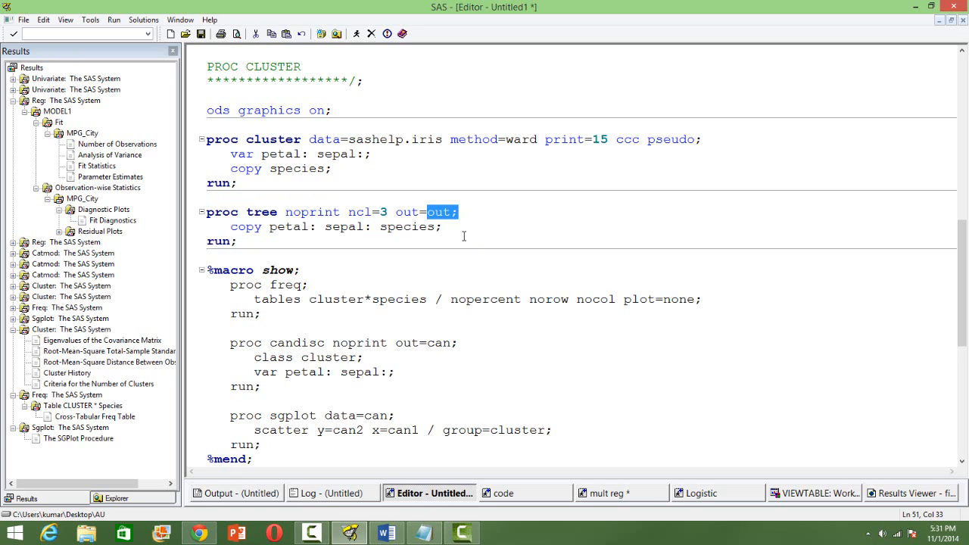
type("qut;")
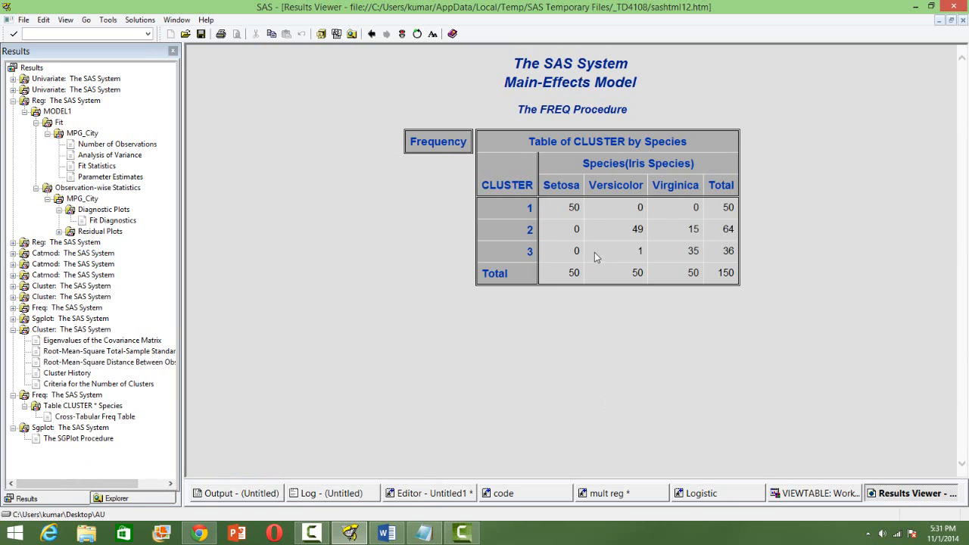
mouse_move(563, 215)
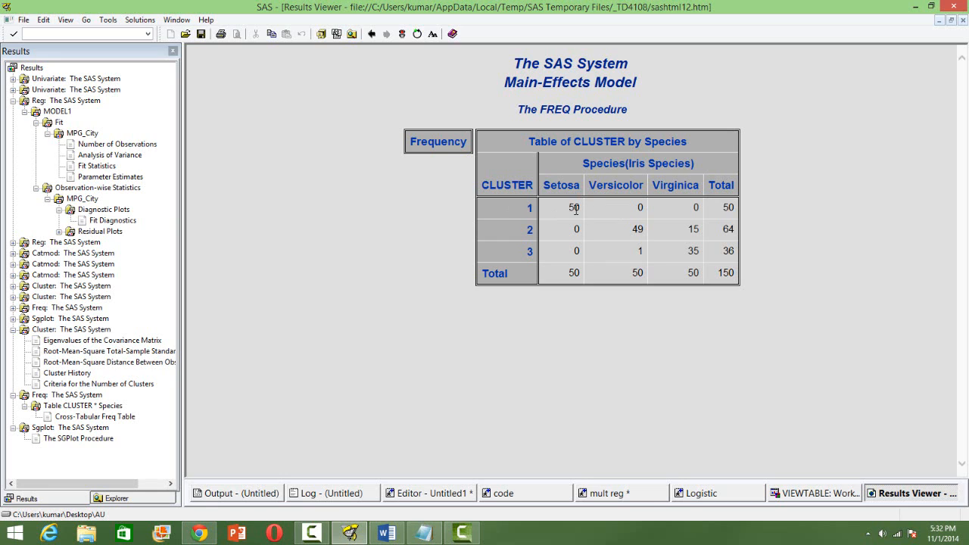
mouse_move(675, 224)
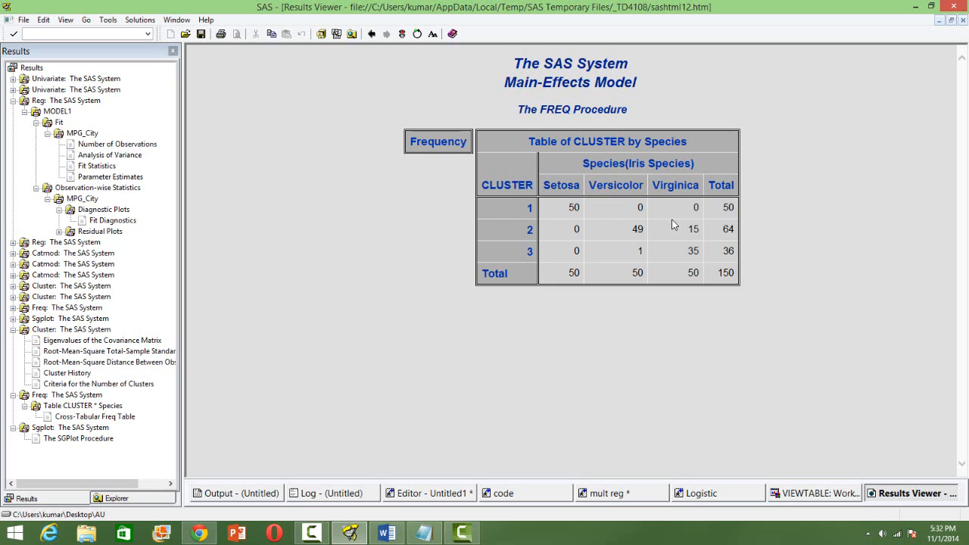
mouse_move(545, 246)
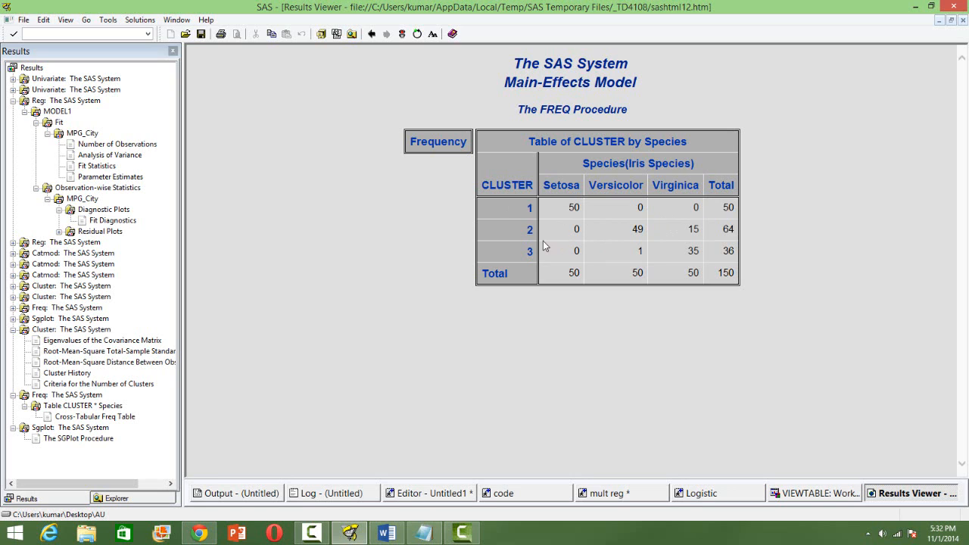
mouse_move(637, 245)
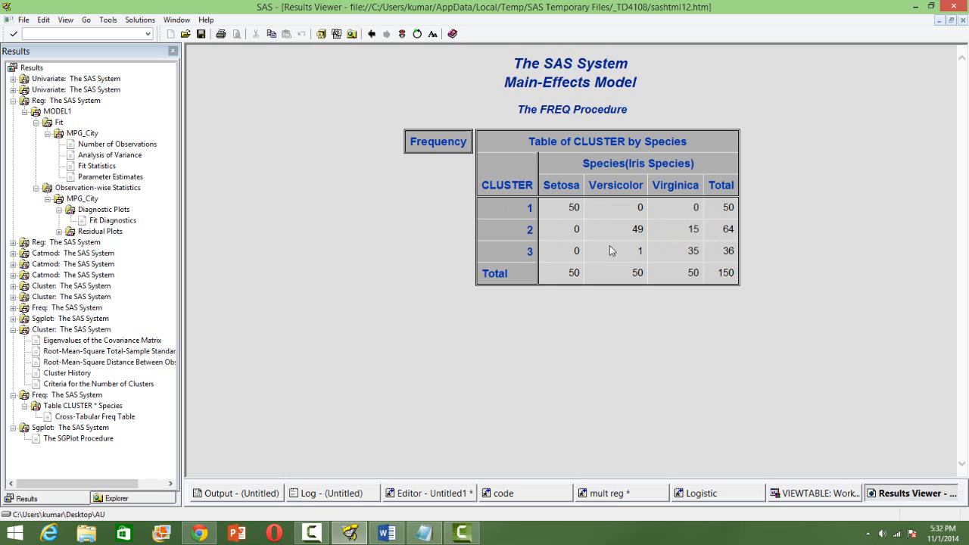
mouse_move(629, 252)
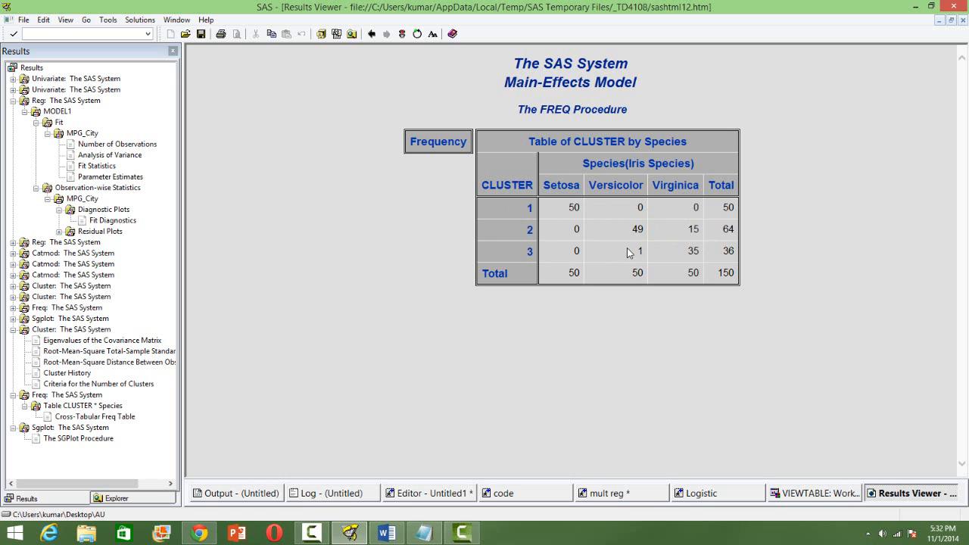
mouse_move(687, 241)
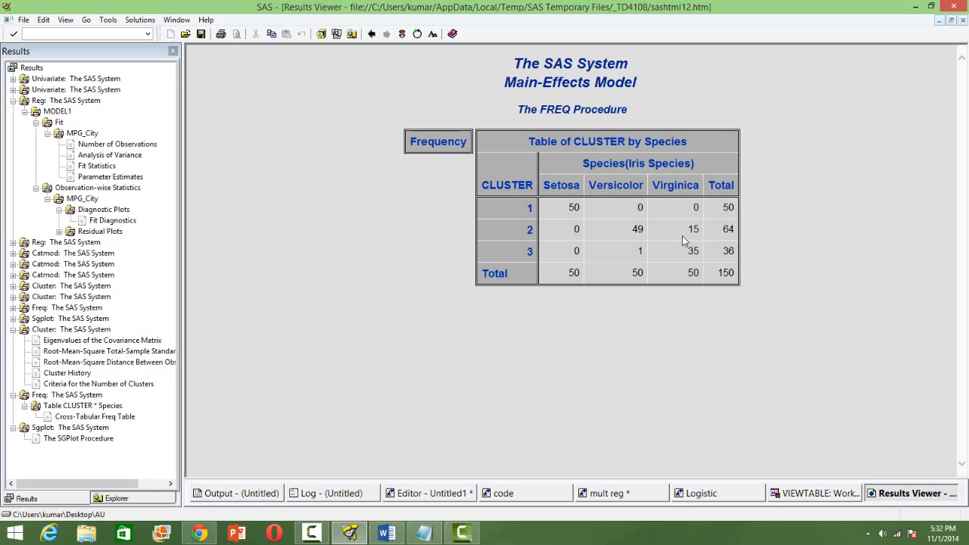
mouse_move(603, 256)
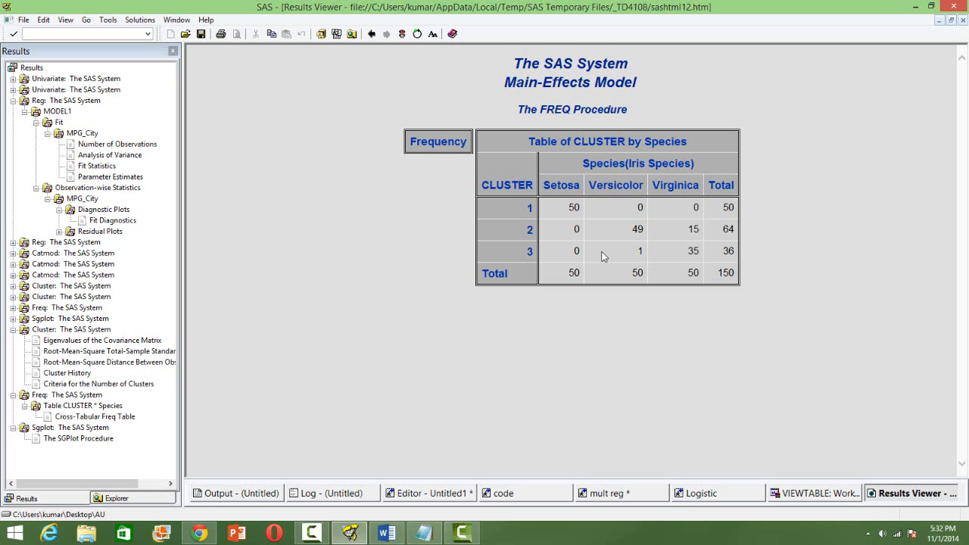
mouse_move(691, 260)
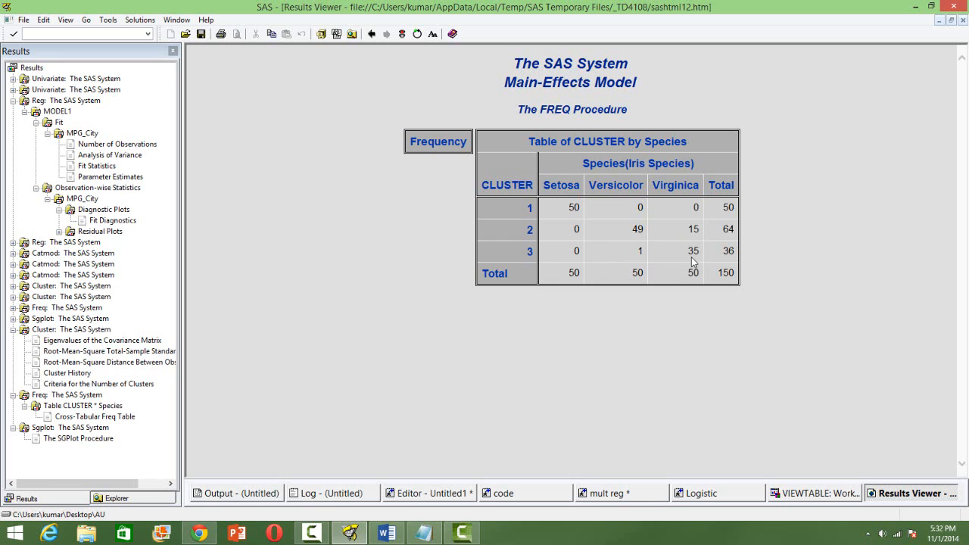
mouse_move(694, 243)
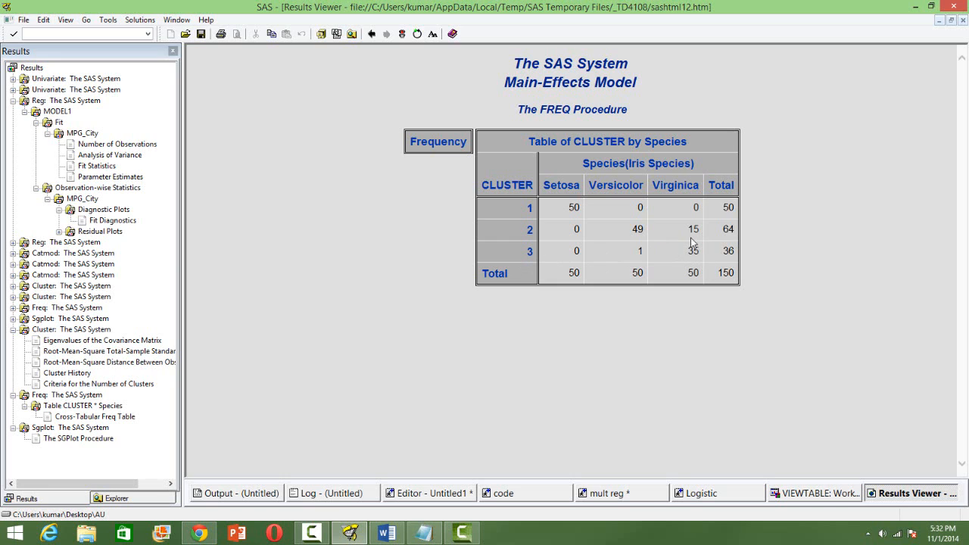
mouse_move(619, 251)
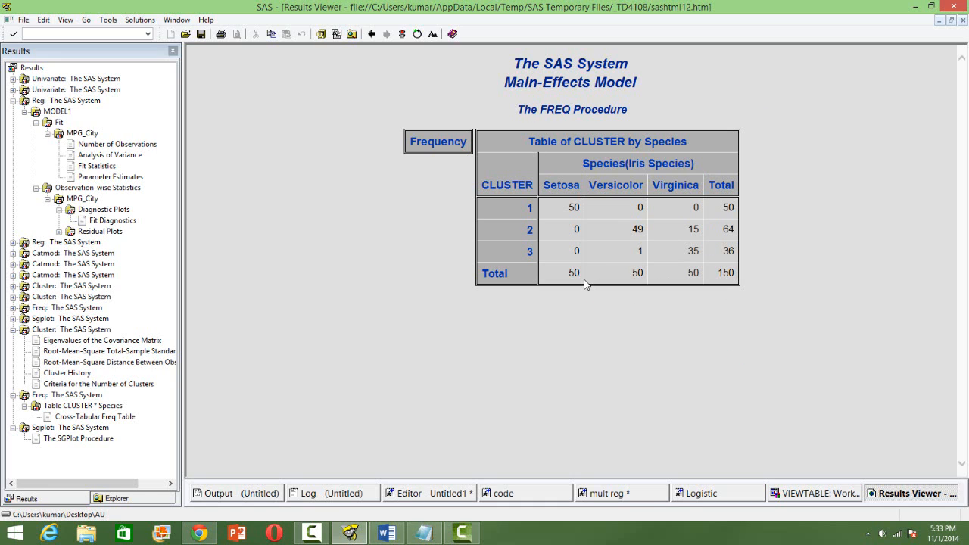
mouse_move(561, 263)
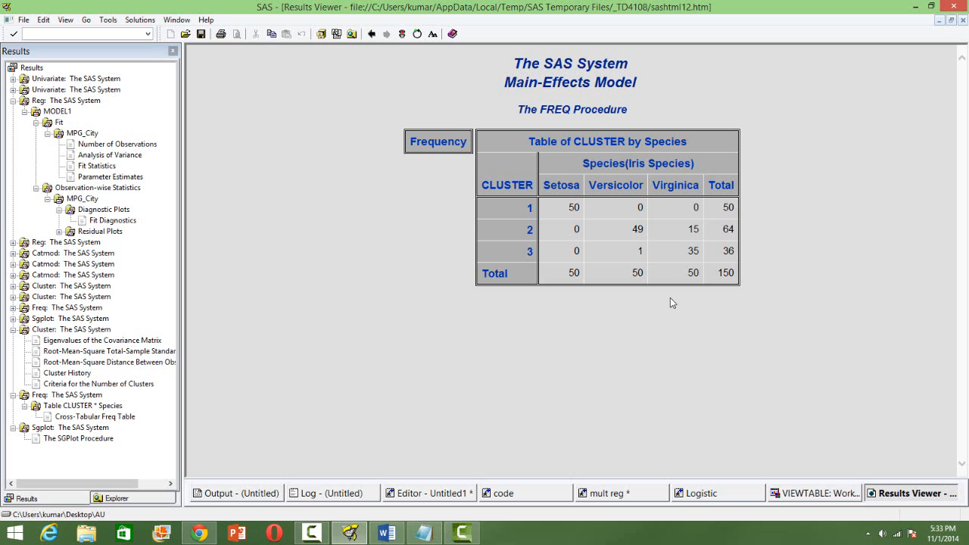
mouse_move(340, 467)
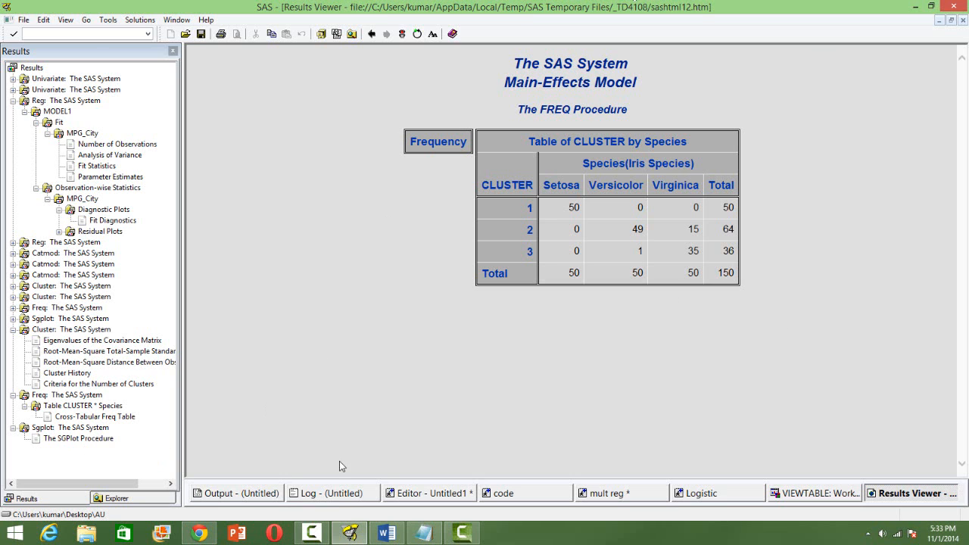
Return to the code, review the show macro and tree step, and bring up the canonical scatter plot results.
left_click(428, 494)
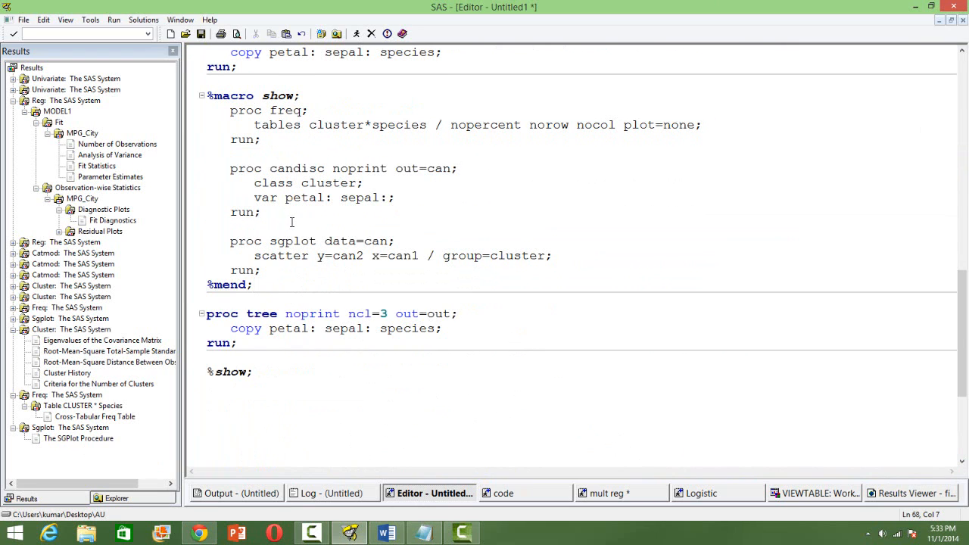
left_click_drag(230, 168, 260, 212)
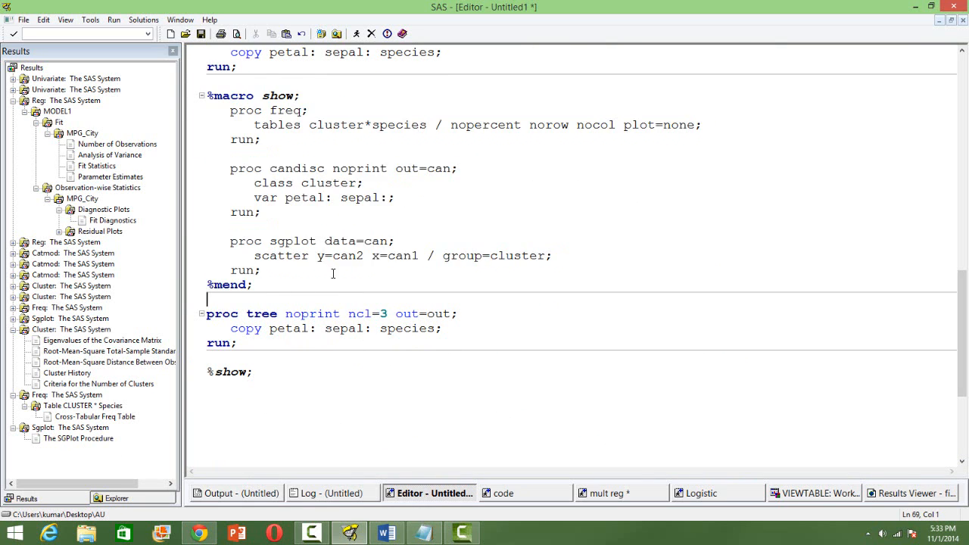
left_click_drag(206, 96, 252, 284)
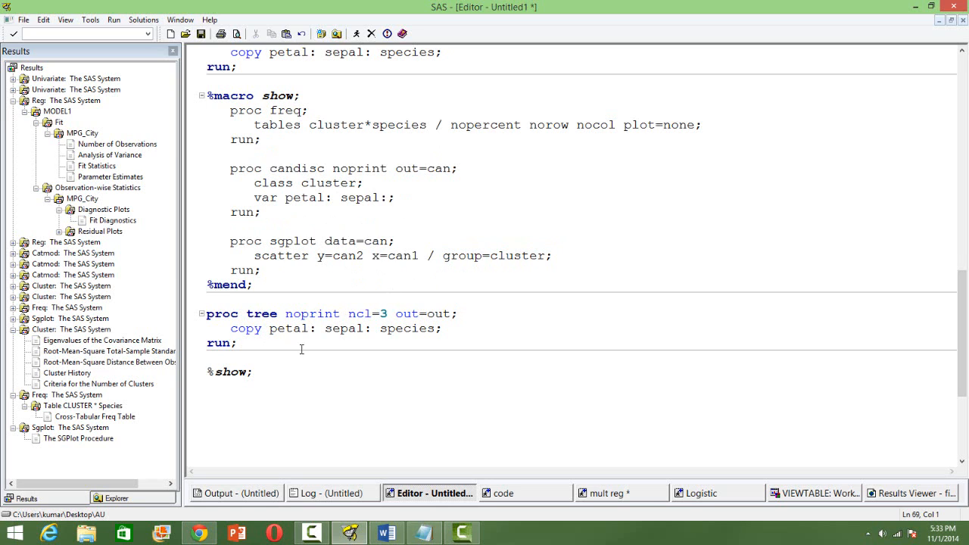
mouse_move(287, 343)
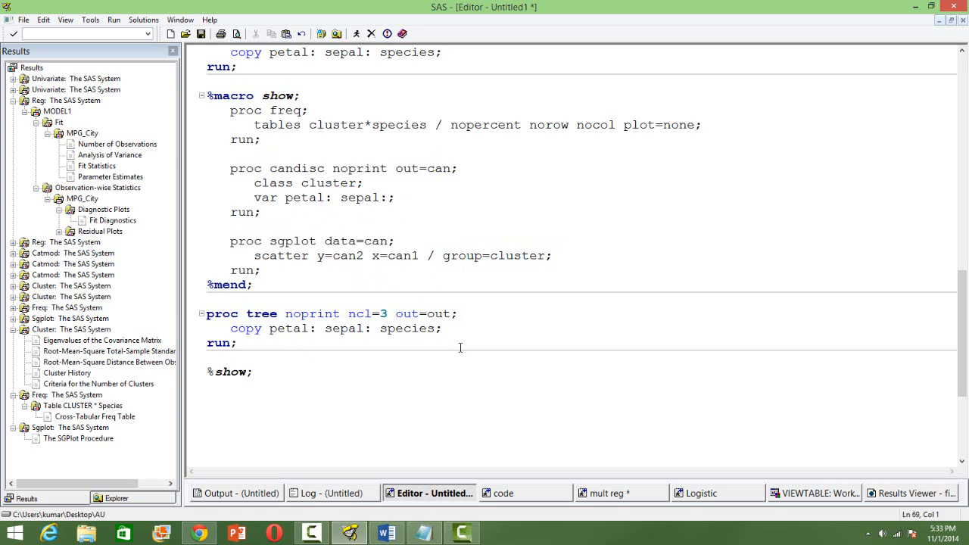
left_click(206, 298)
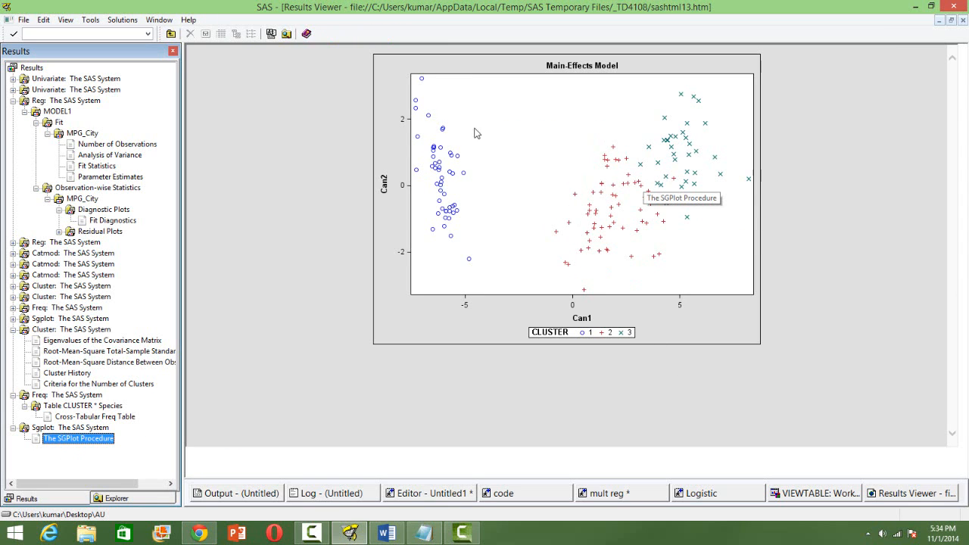
mouse_move(553, 235)
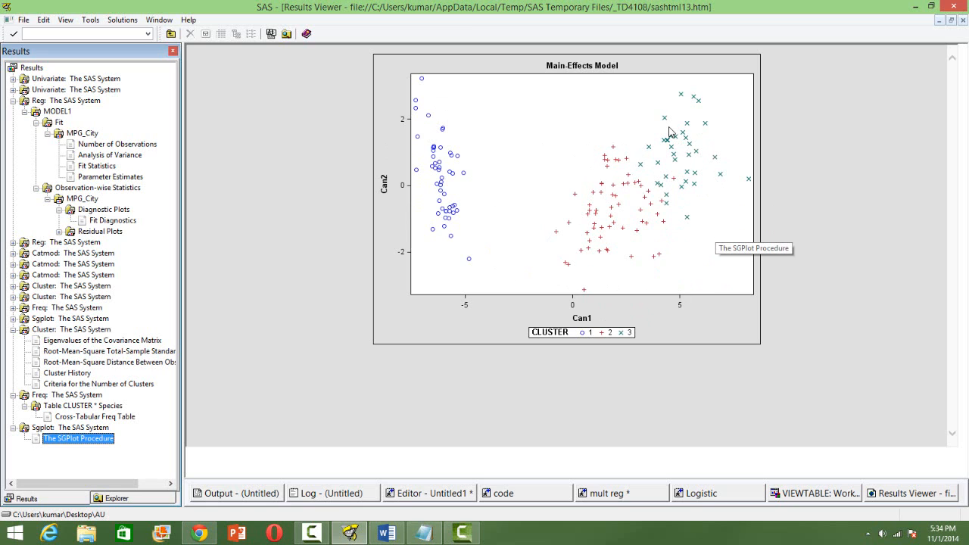
mouse_move(648, 196)
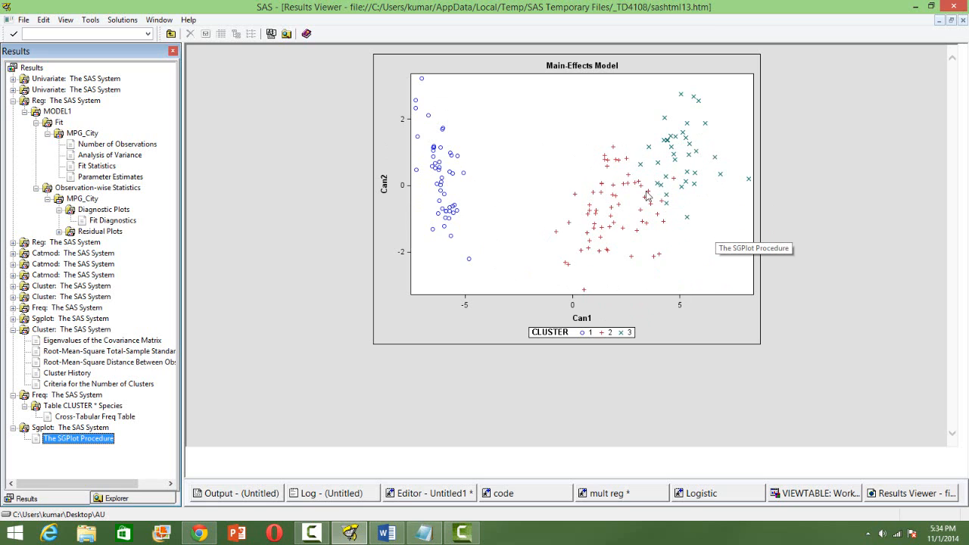
mouse_move(645, 253)
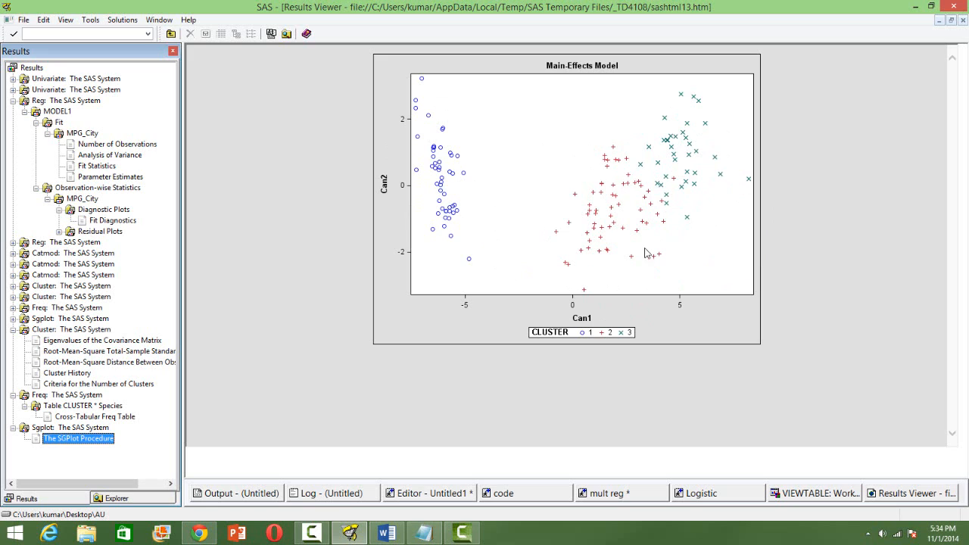
mouse_move(664, 212)
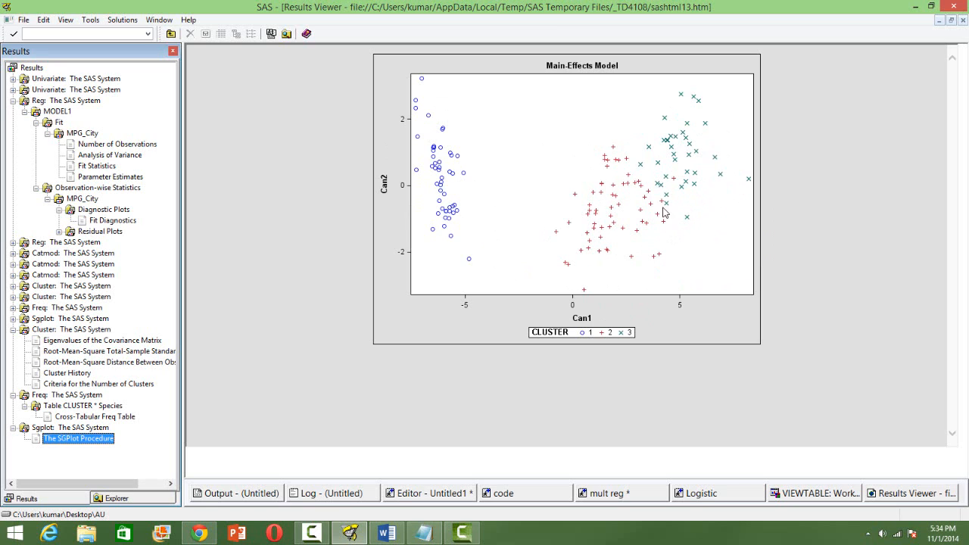
mouse_move(681, 188)
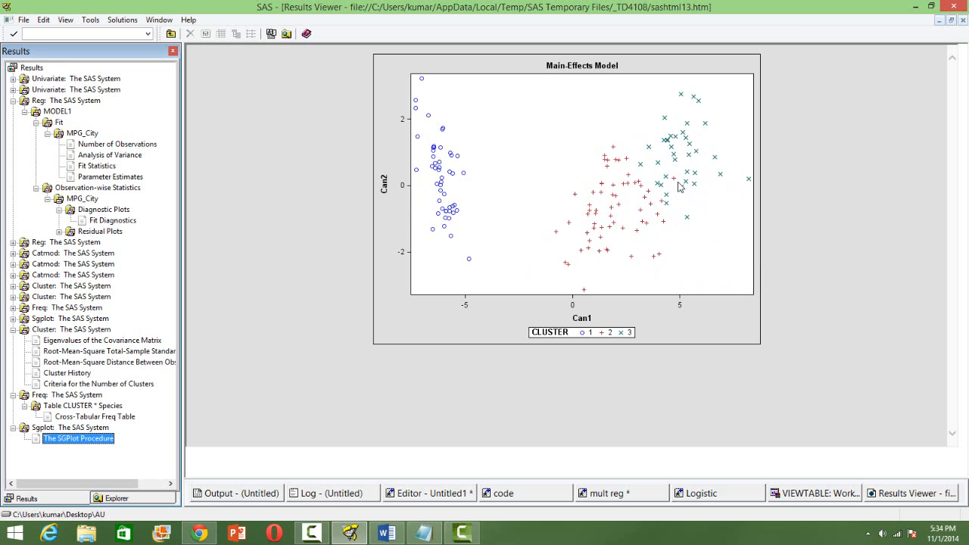
mouse_move(721, 179)
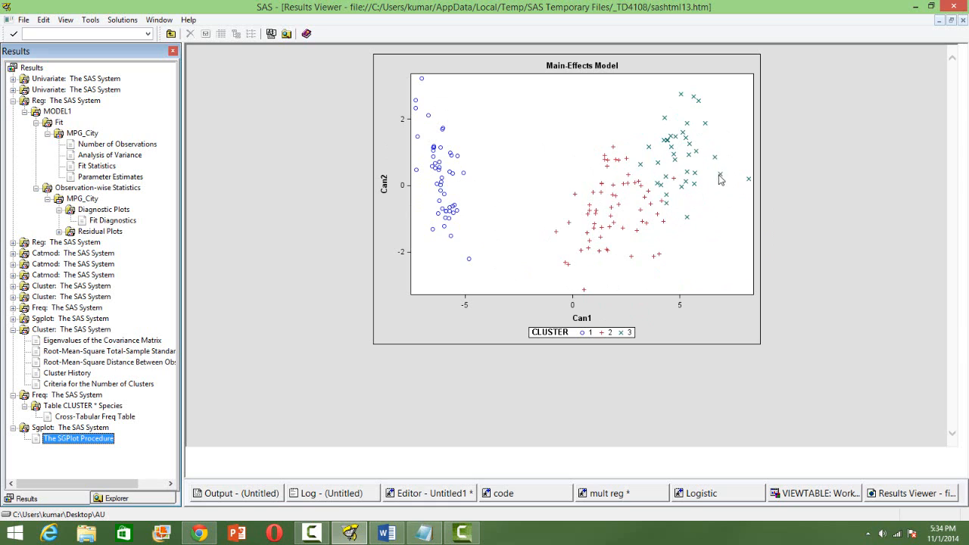
mouse_move(442, 196)
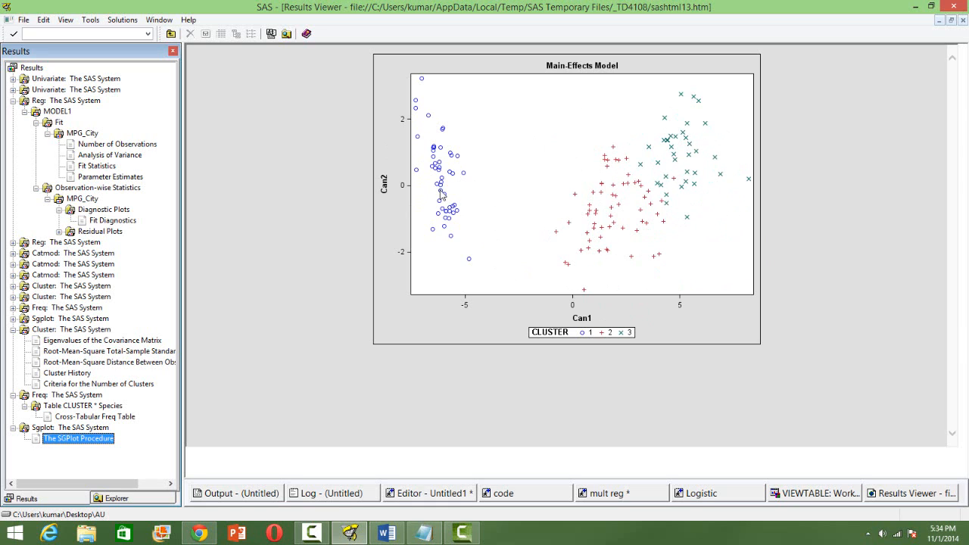
mouse_move(447, 199)
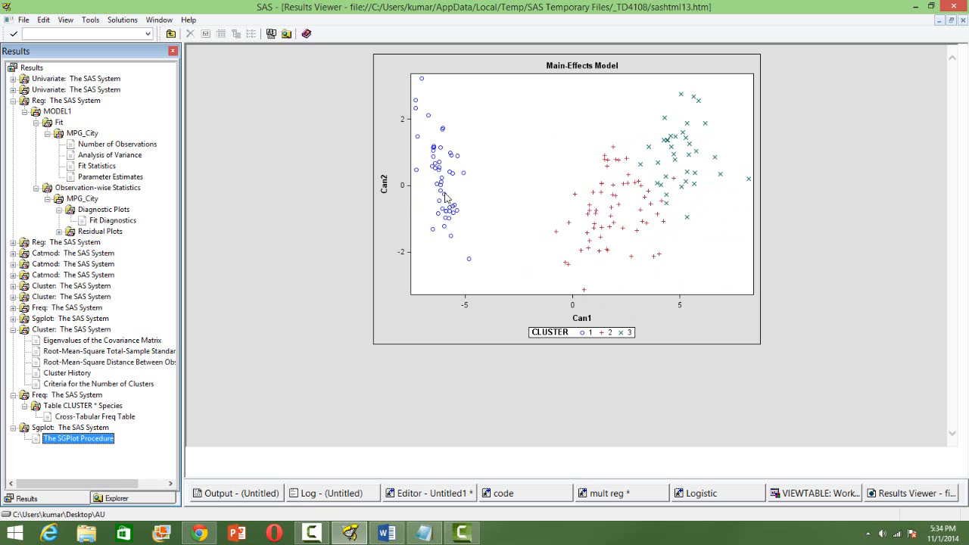
mouse_move(712, 369)
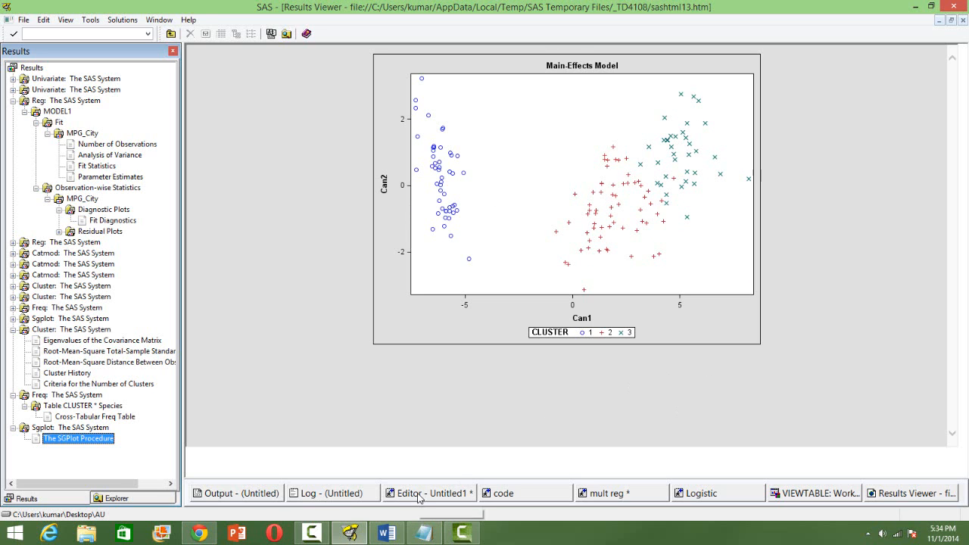
Return from the Can1/Can2 cluster plot to the program code in the Editor.
left_click(431, 494)
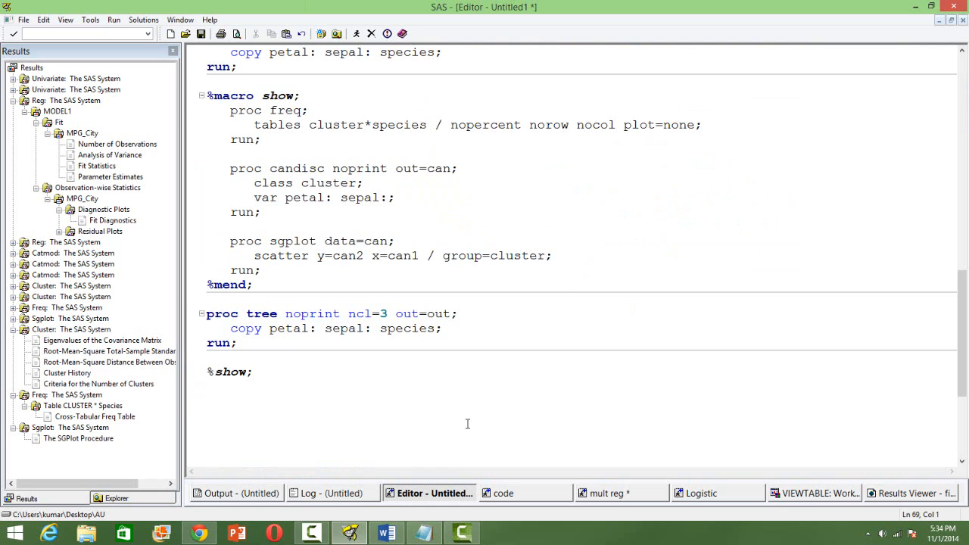
left_click(209, 300)
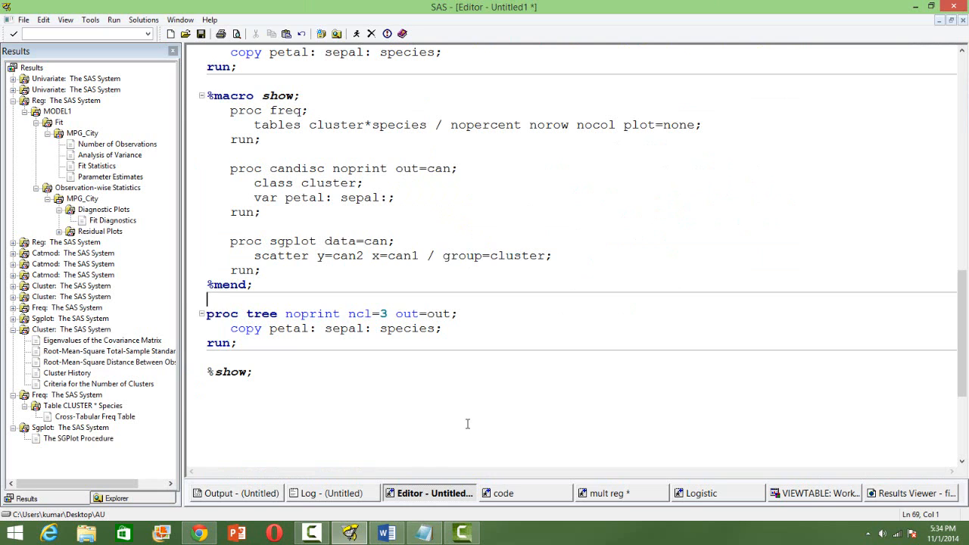